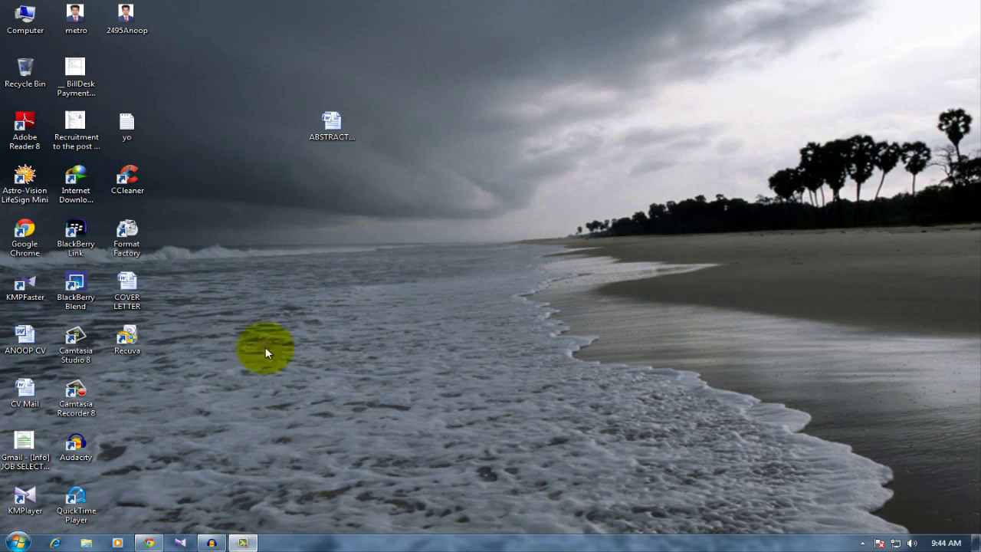
Step: Launch Google Chrome from the desktop shortcut
left_click(149, 543)
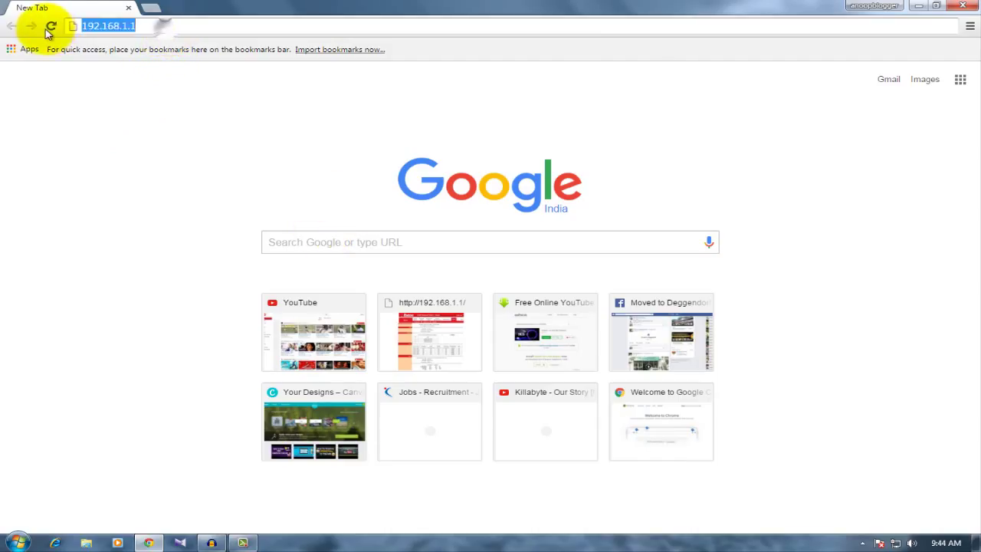
type("192.168.1.1")
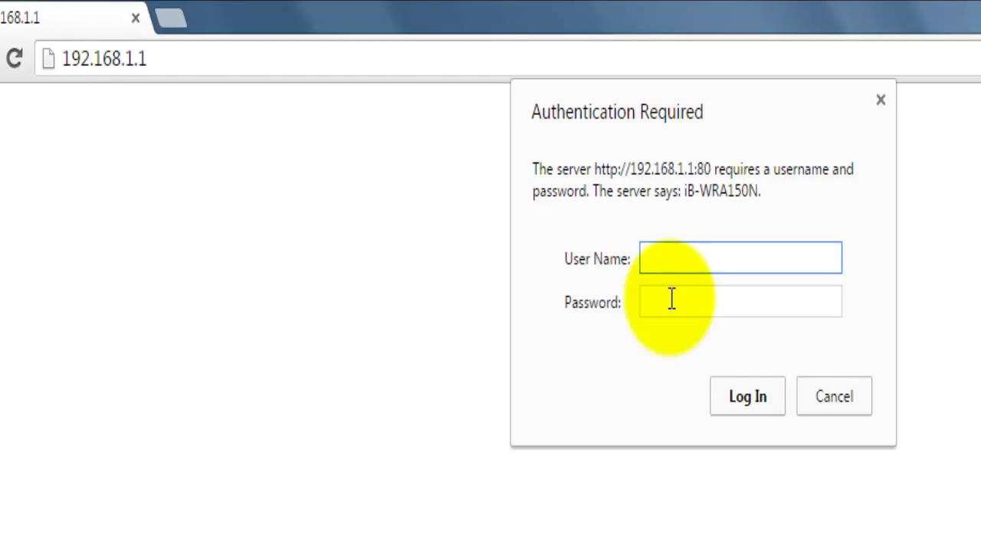
Step: Log in to the router with username admin and its password
type("a")
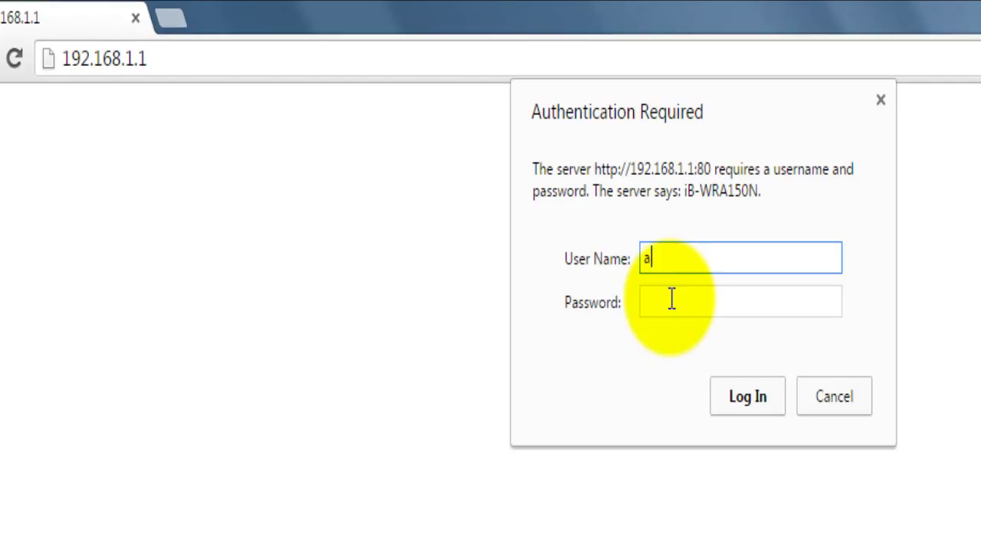
type("min")
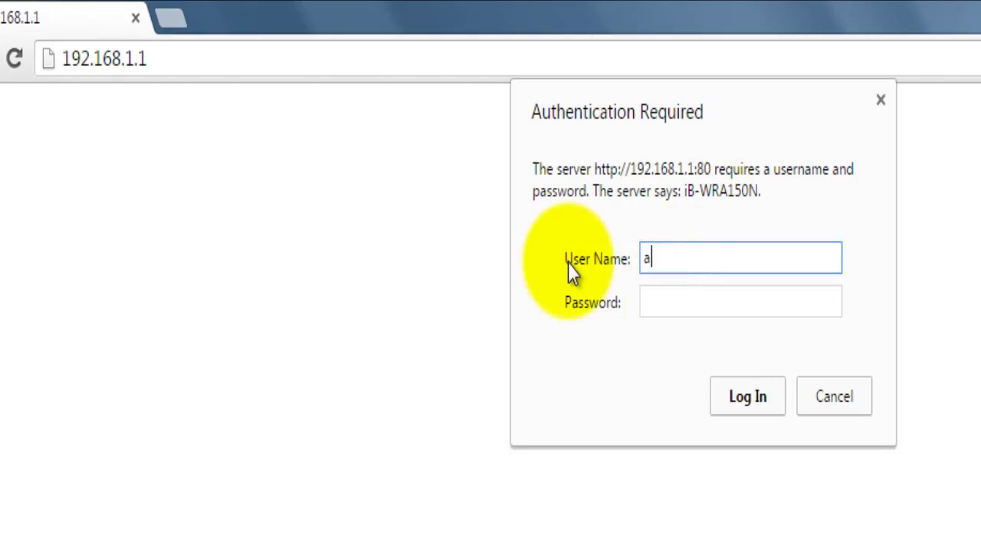
type("dmin")
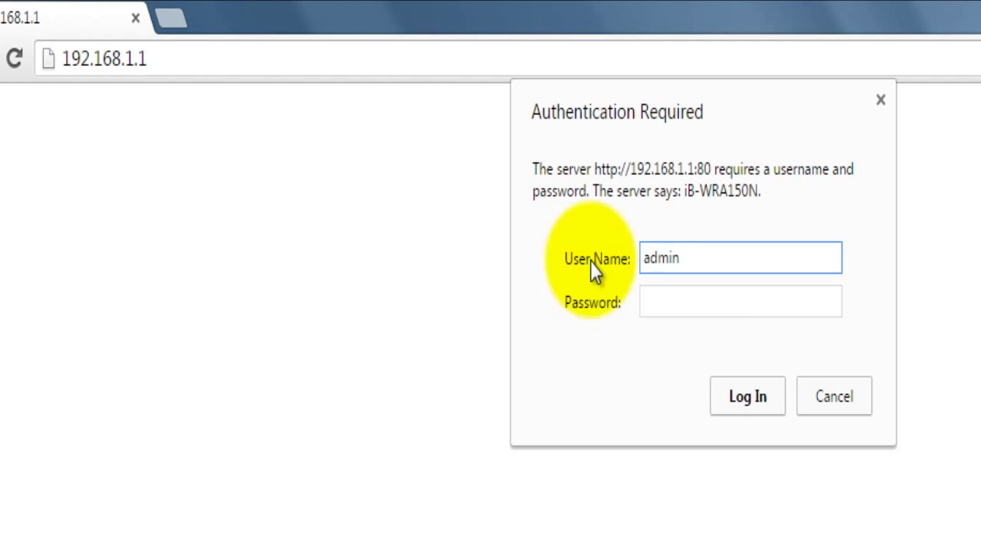
type("***")
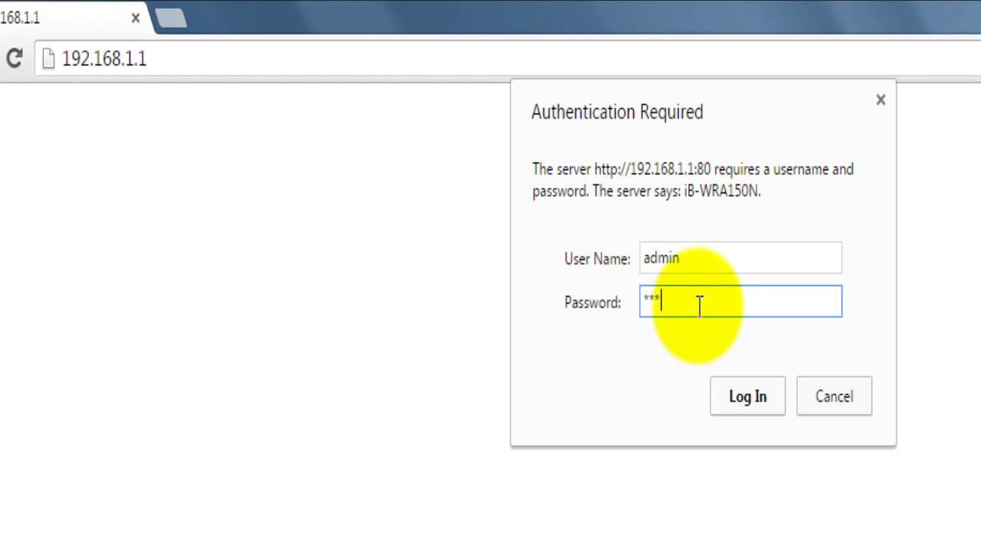
left_click(747, 396)
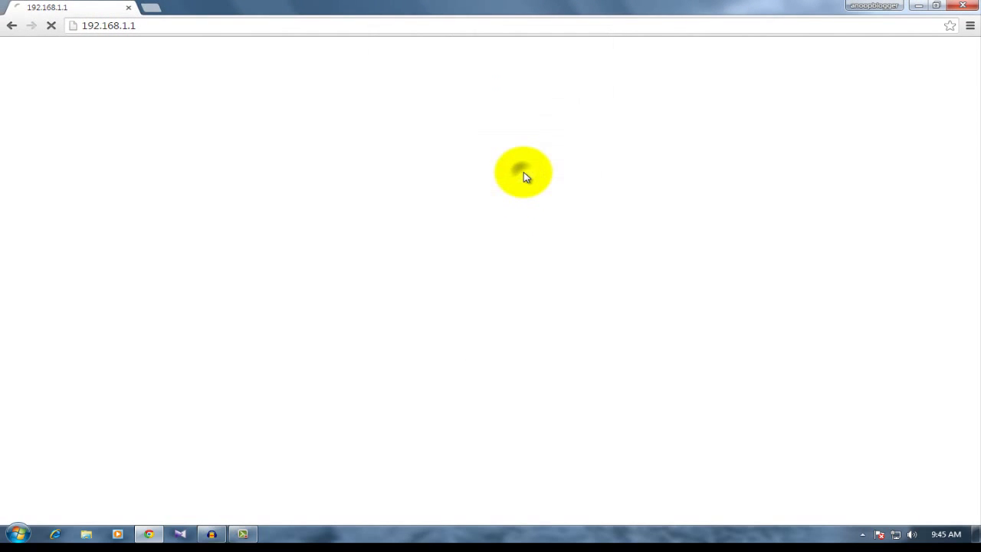
mouse_move(527, 275)
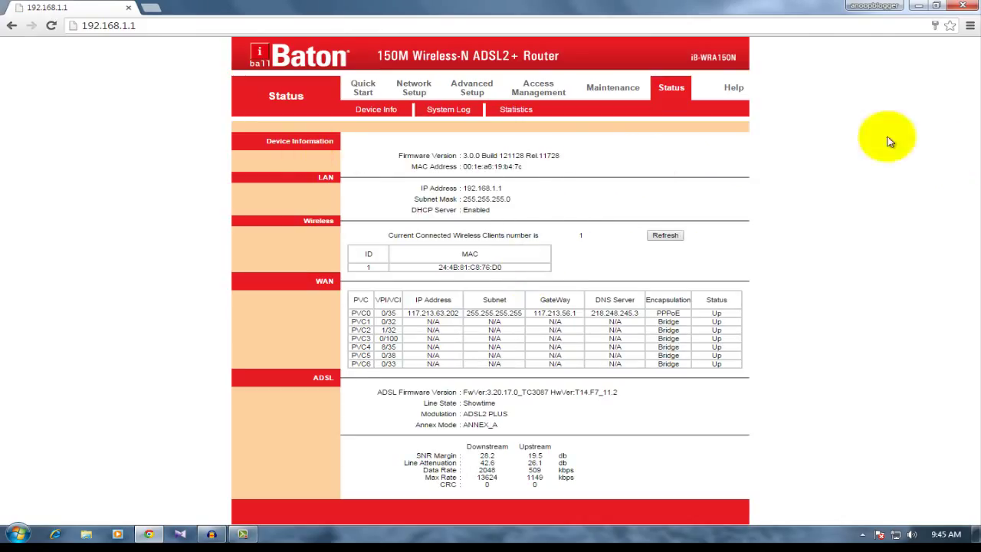
mouse_move(886, 261)
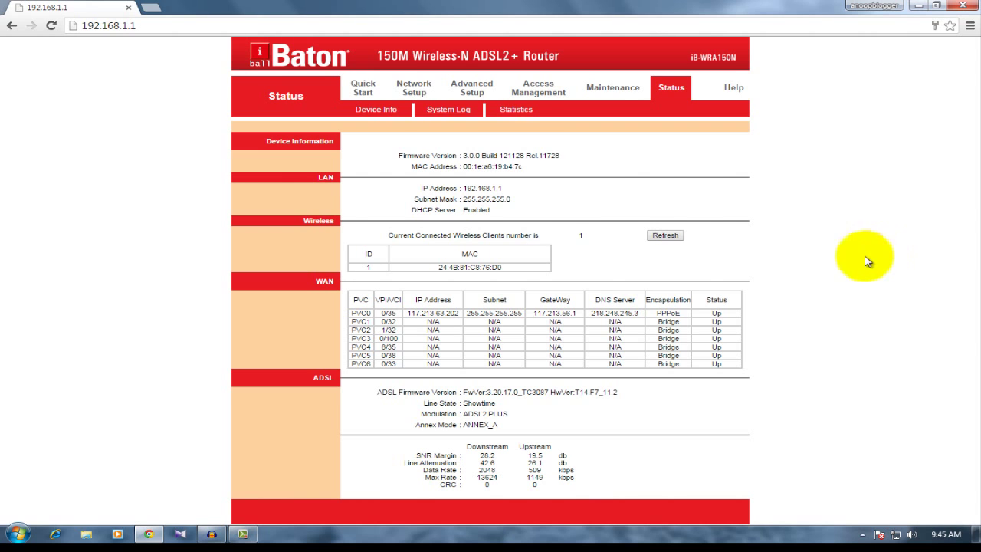
Step: Go to Network Setup and then the Wireless settings page
left_click(414, 87)
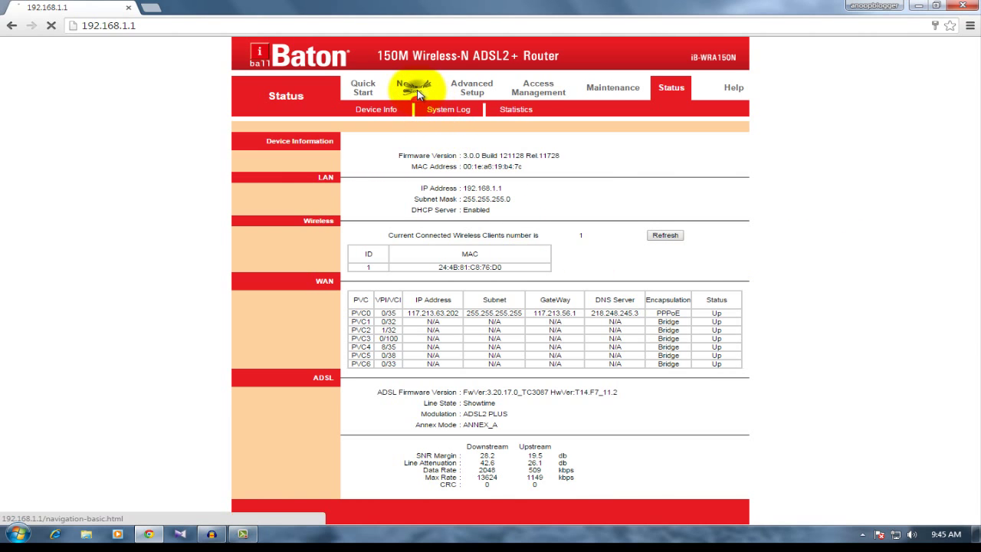
left_click(414, 87)
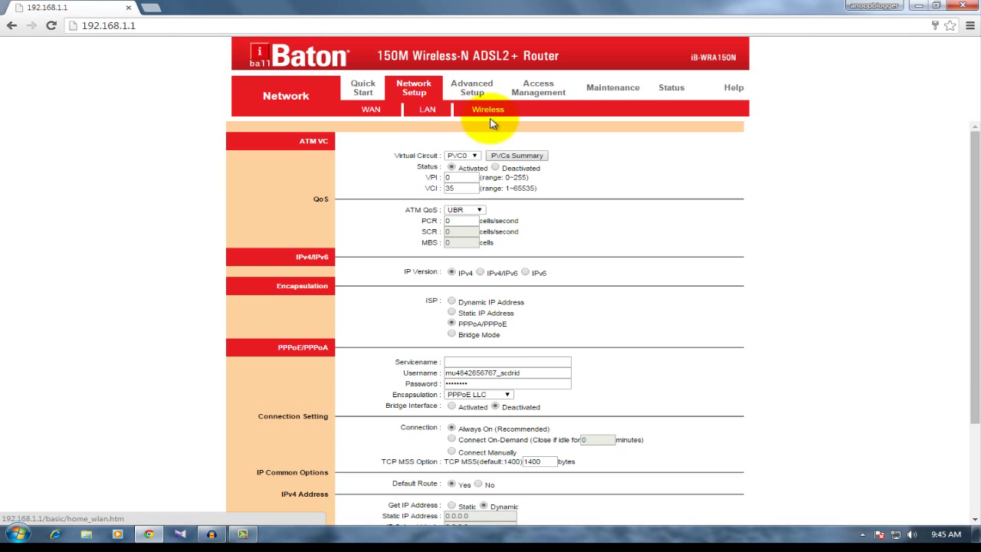
left_click(488, 109)
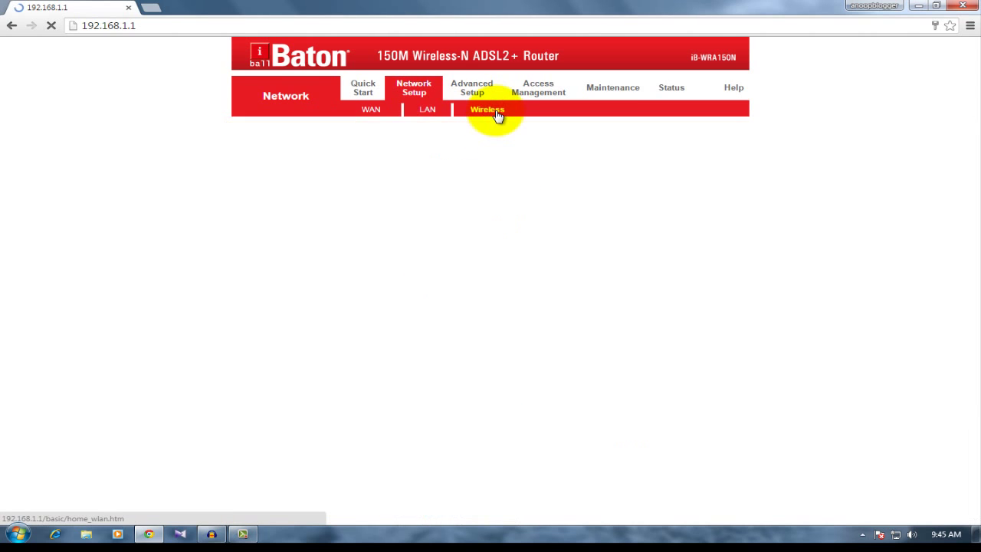
left_click(487, 109)
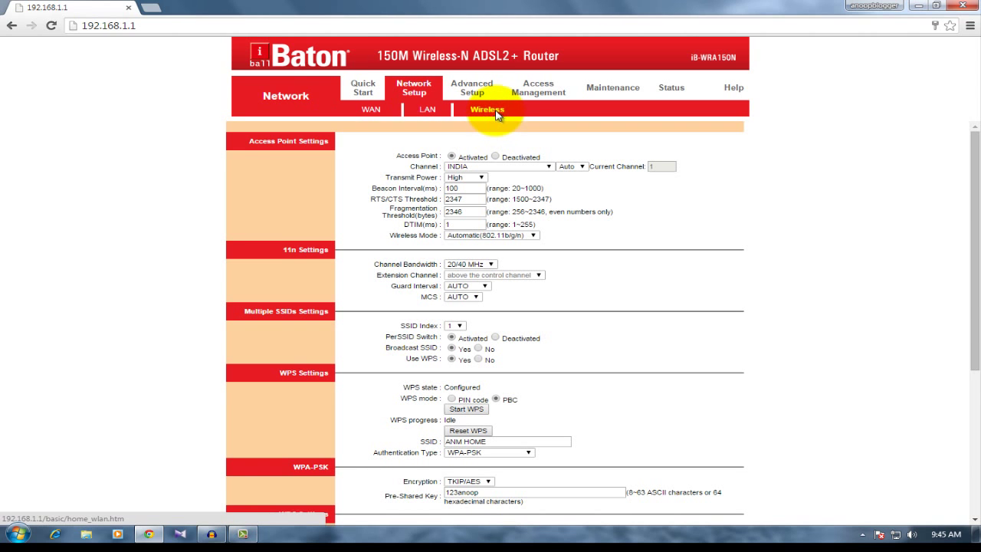
scroll("down", 3)
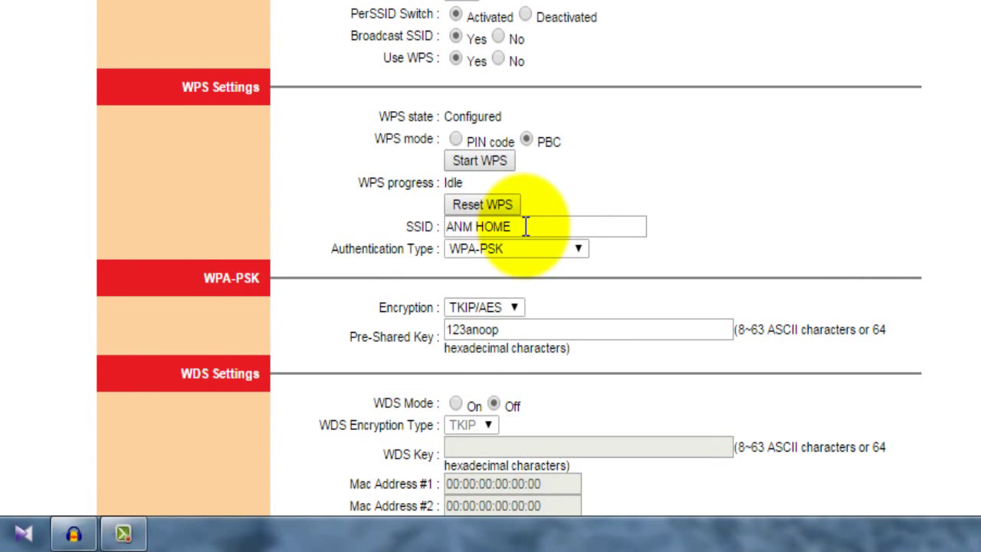
mouse_move(292, 213)
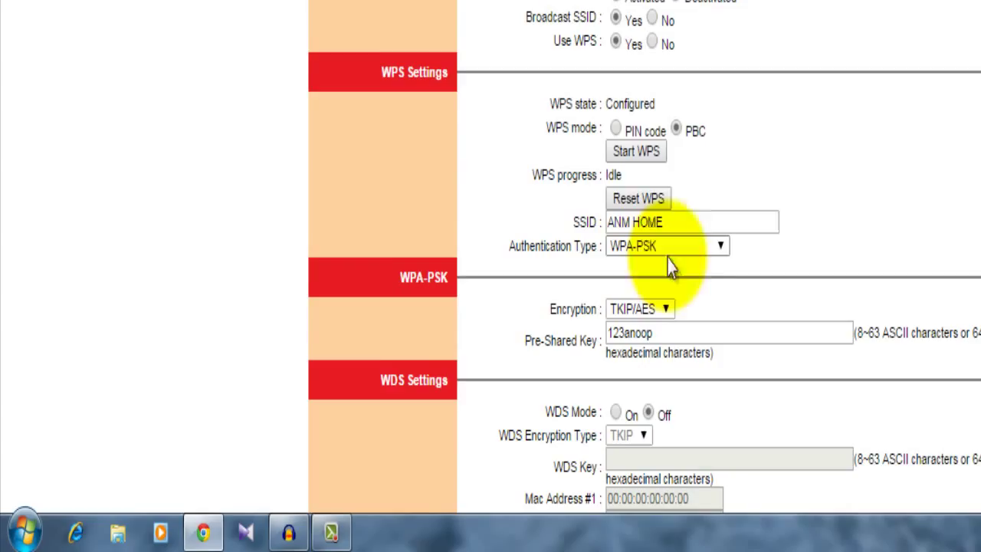
scroll("down", 3)
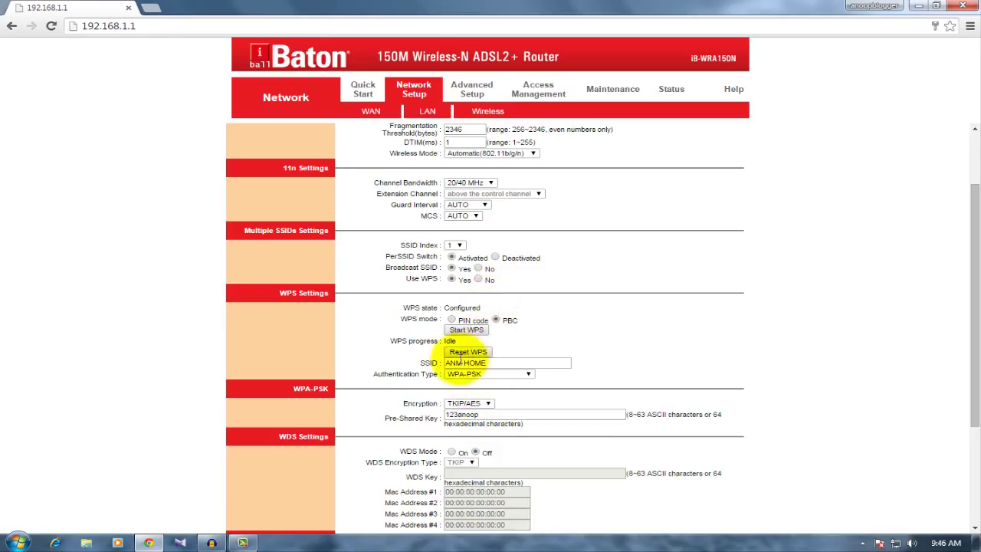
mouse_move(411, 369)
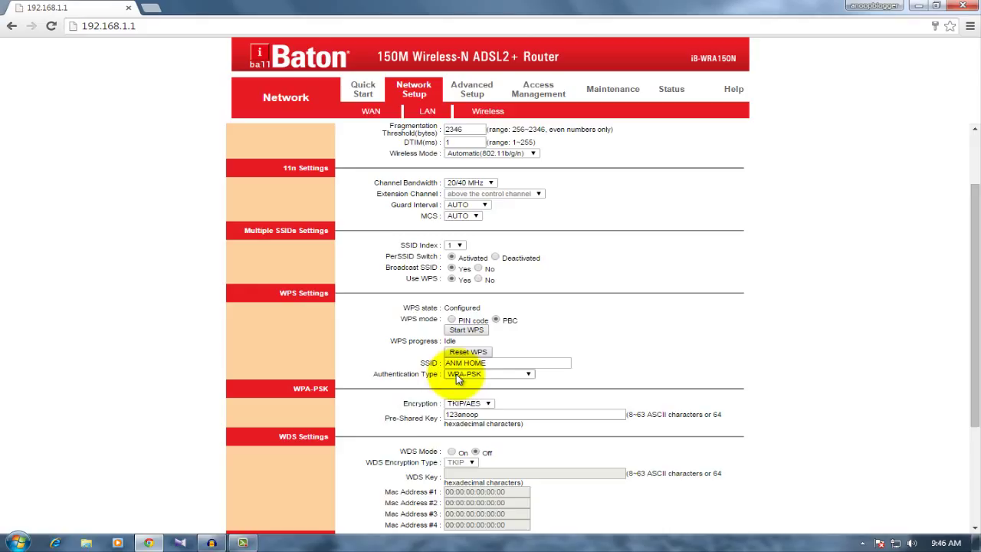
mouse_move(411, 429)
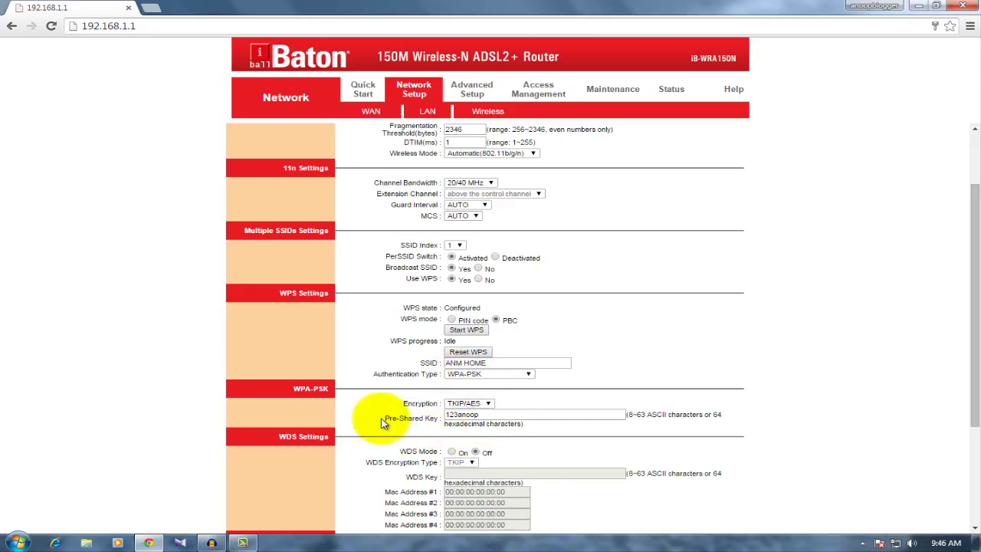
mouse_move(929, 76)
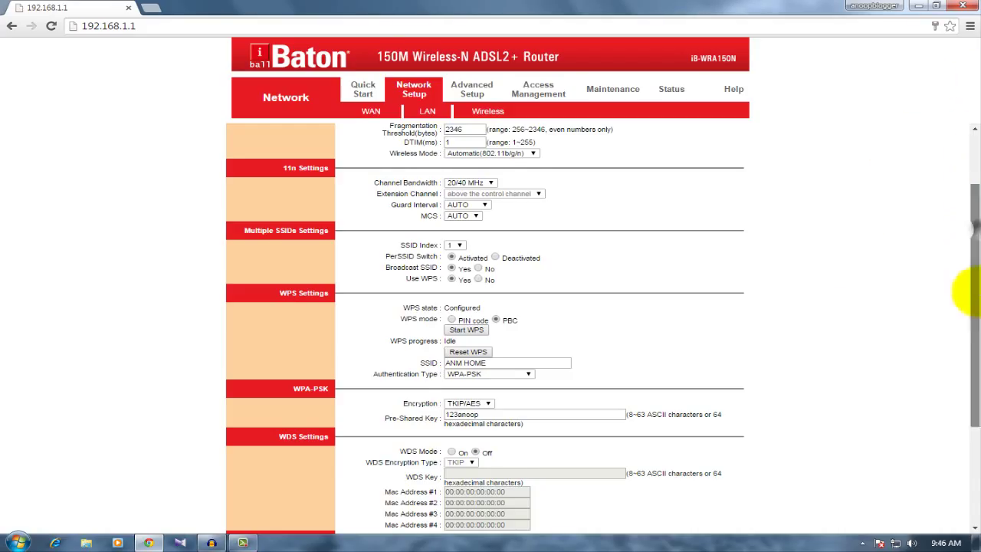
scroll("down", 3)
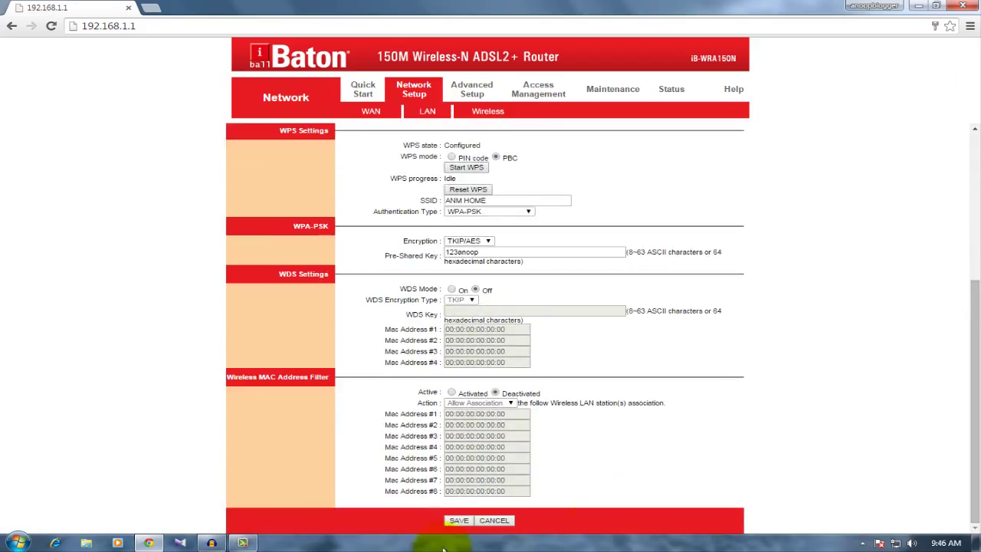
left_click(458, 521)
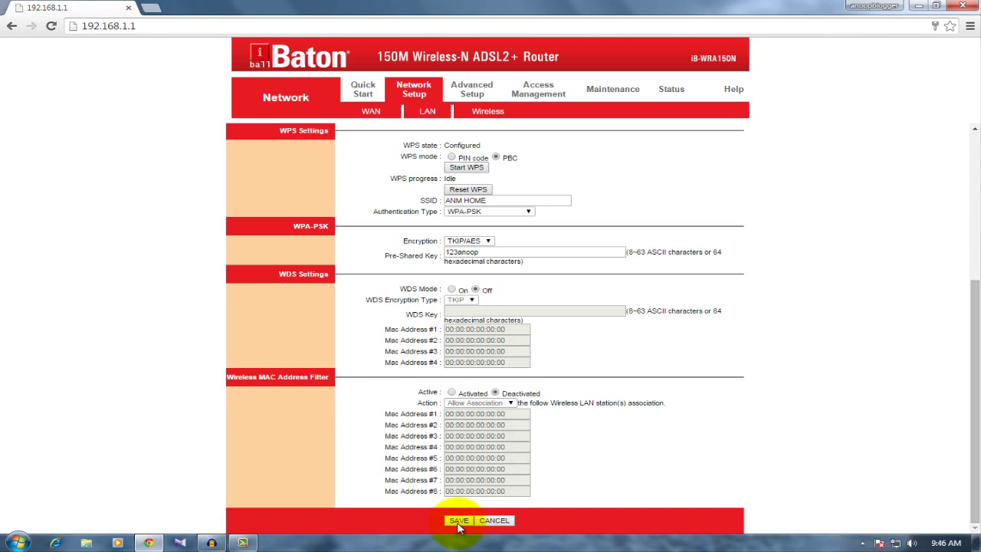